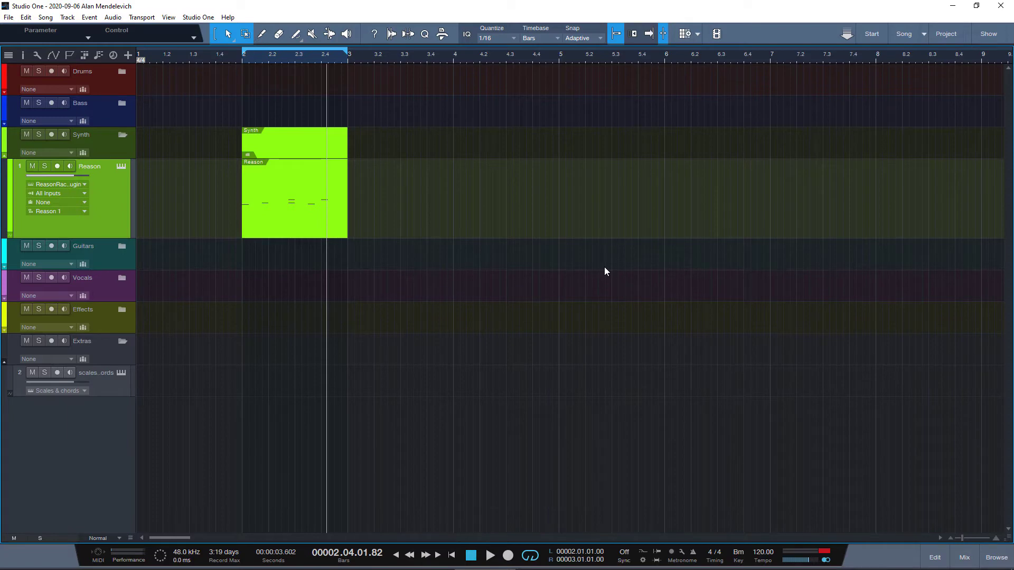
mouse_move(197, 17)
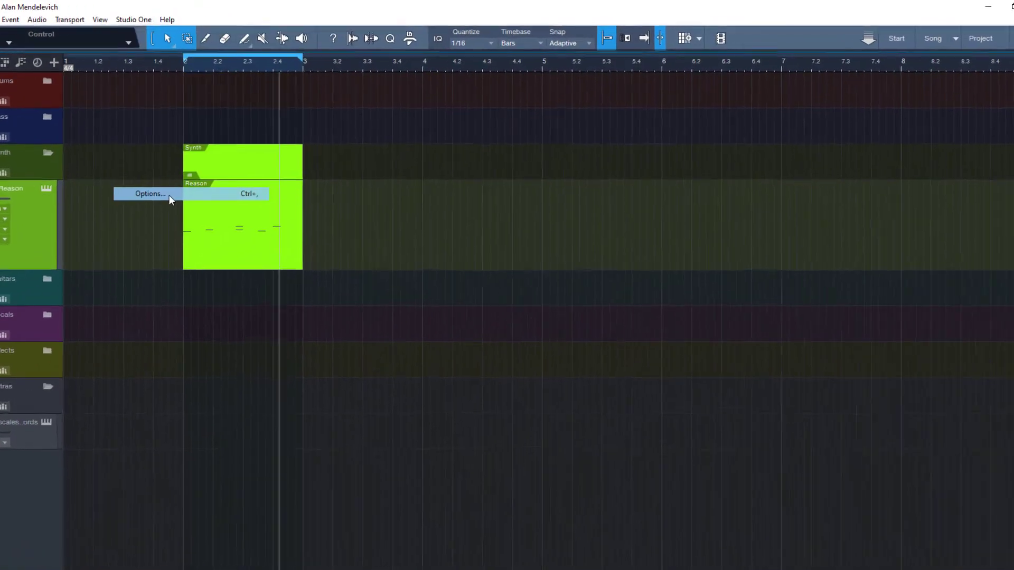
Step: Bring up Studio One's Options window at the External Devices page
click(149, 194)
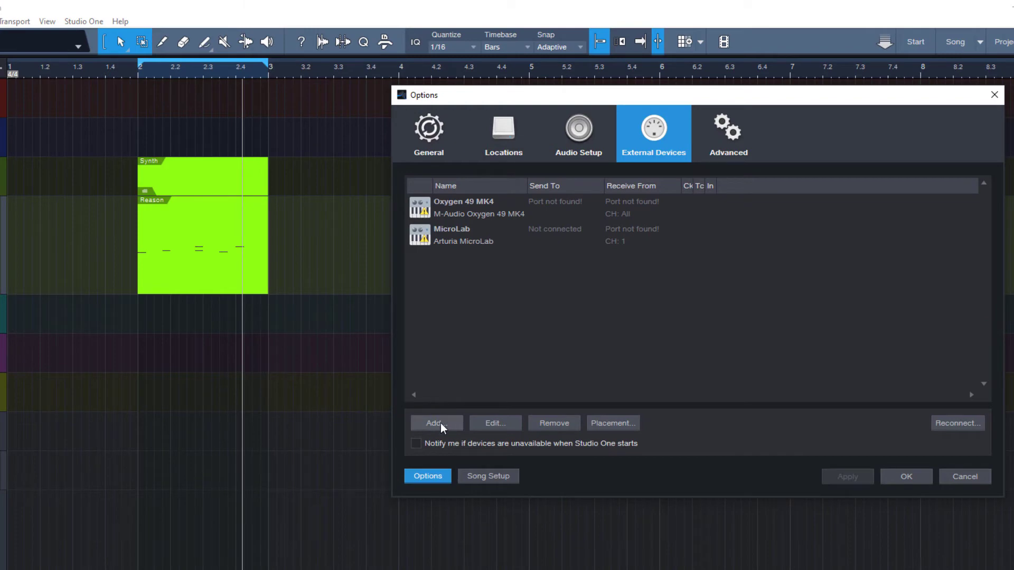
Step: Add the PreSonus Qwerty Keyboard to the external devices list
click(435, 422)
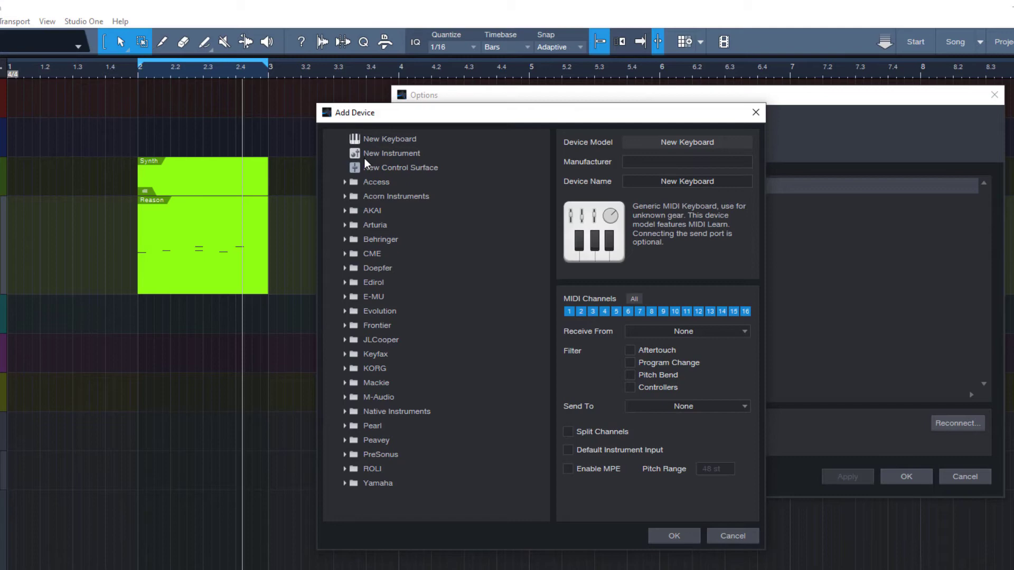
mouse_move(469, 171)
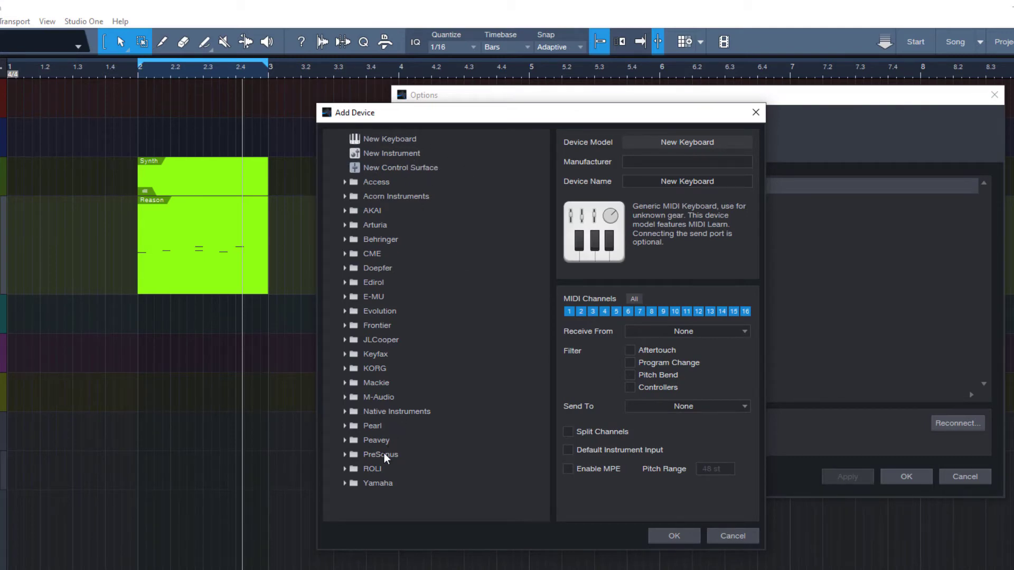
click(380, 454)
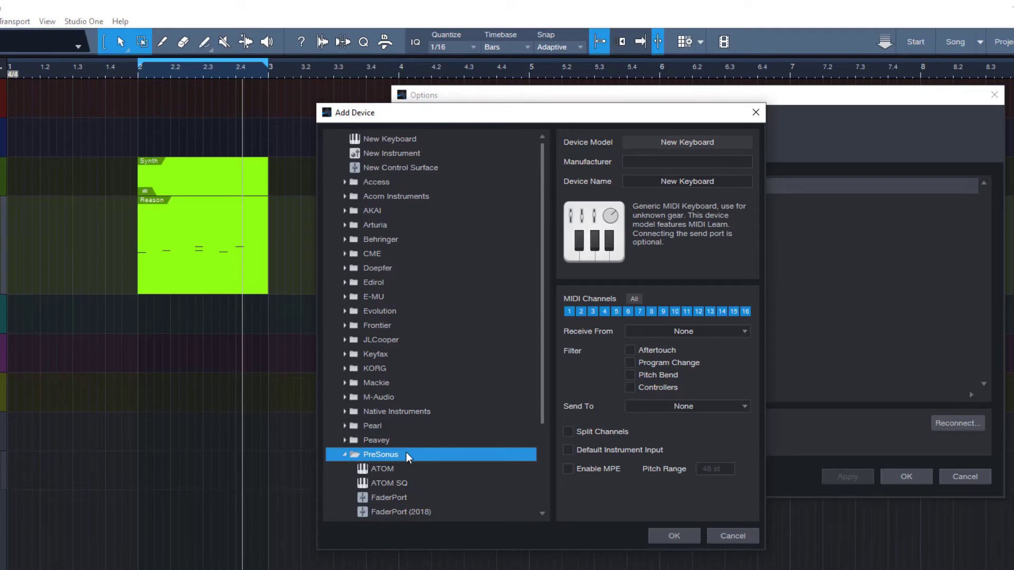
click(403, 482)
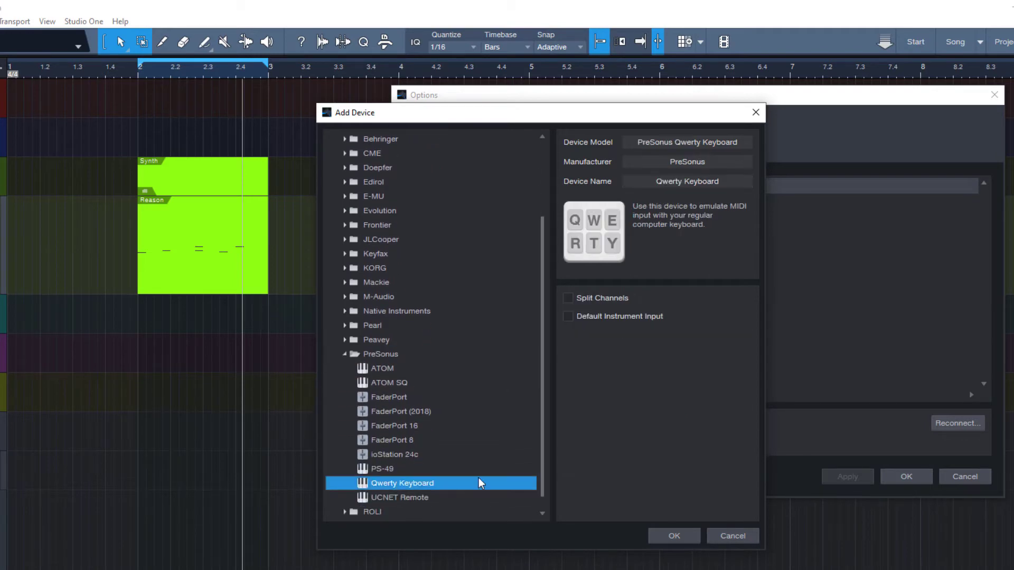
mouse_move(676, 533)
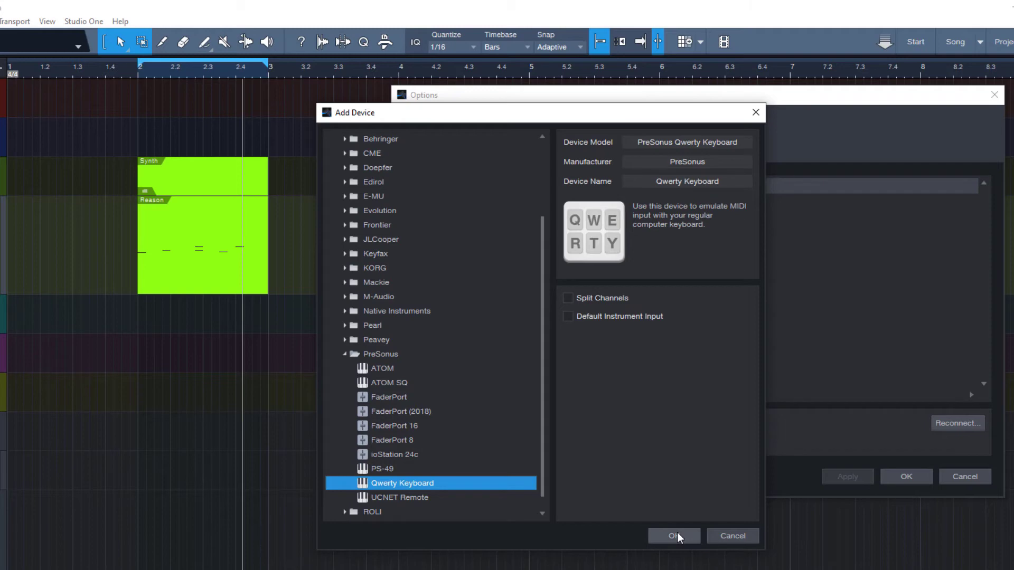
click(674, 535)
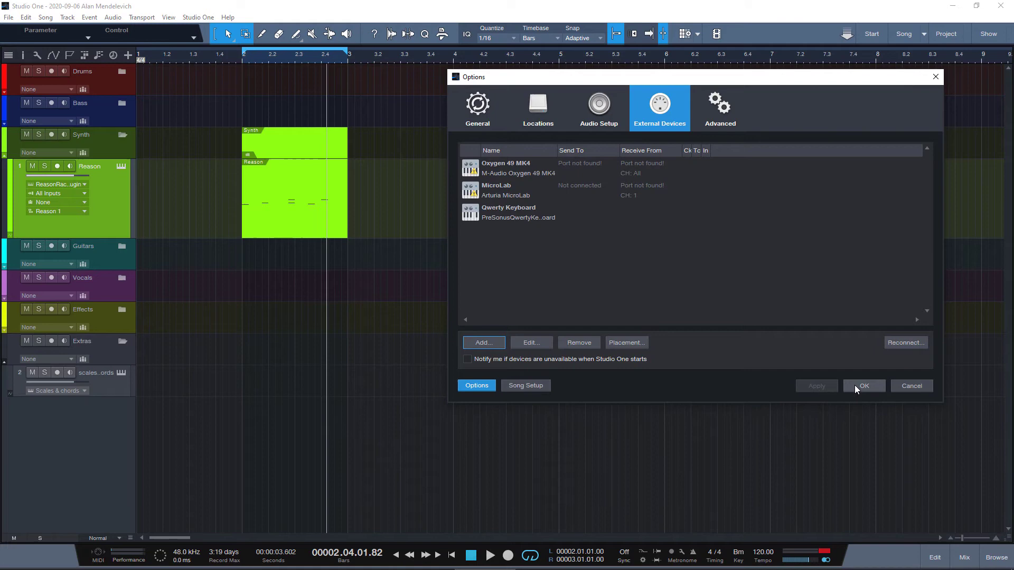
Step: Close Options and show the Qwerty Keyboard's on-screen panel from the external devices list
click(863, 386)
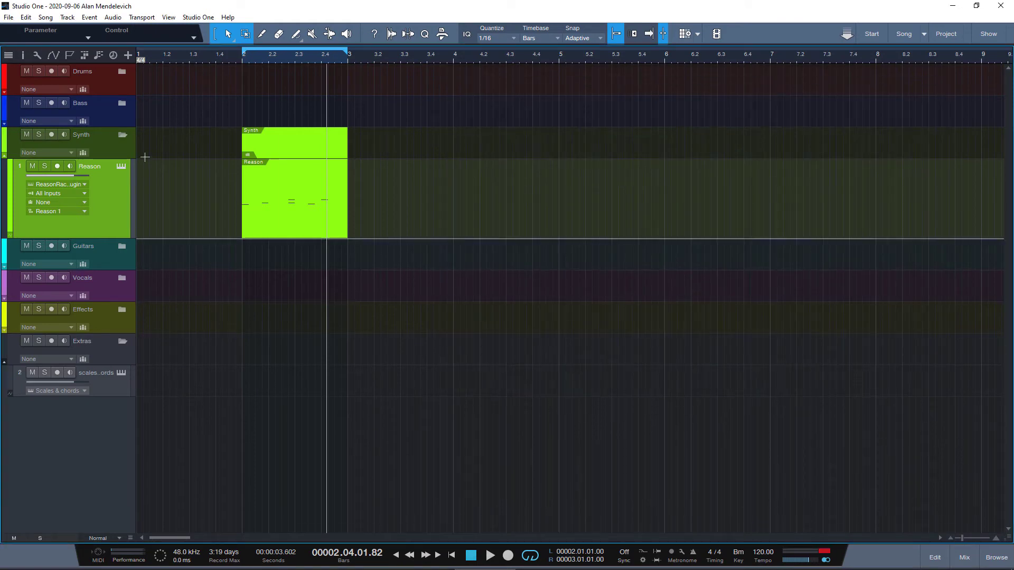
click(194, 38)
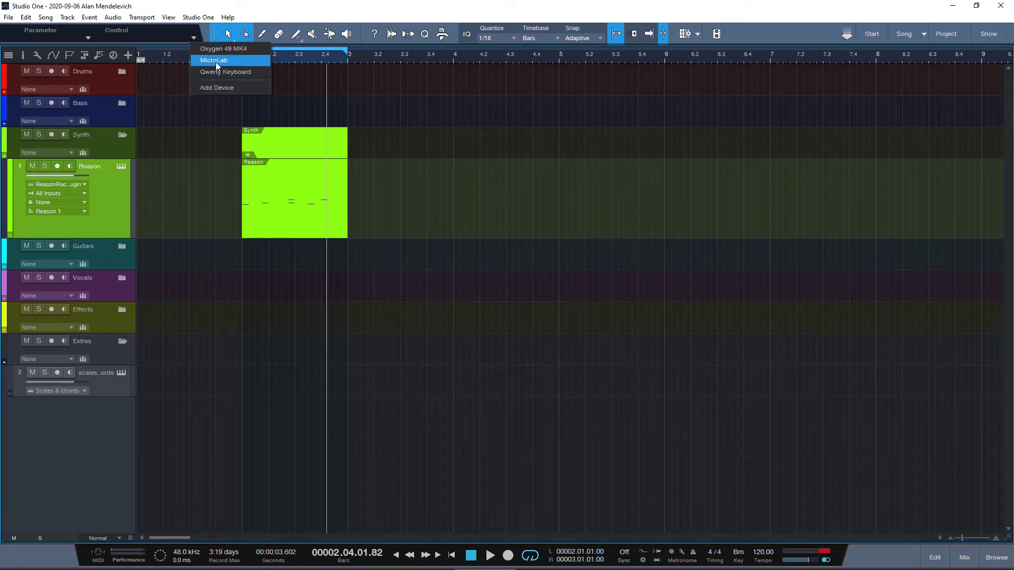
click(224, 72)
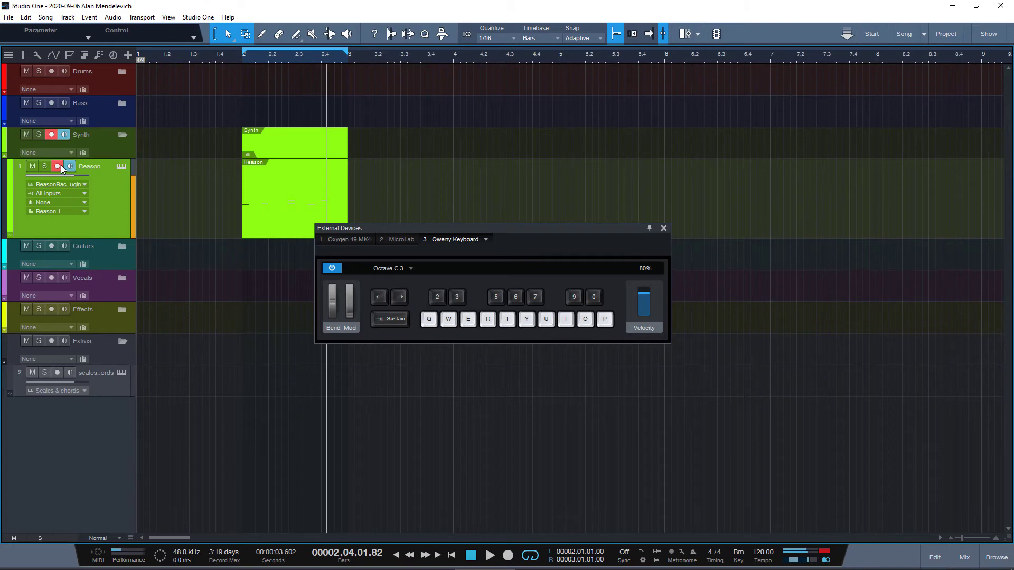
Step: Arm the Reason instrument track for recording so the Qwerty Keyboard plays it
click(467, 318)
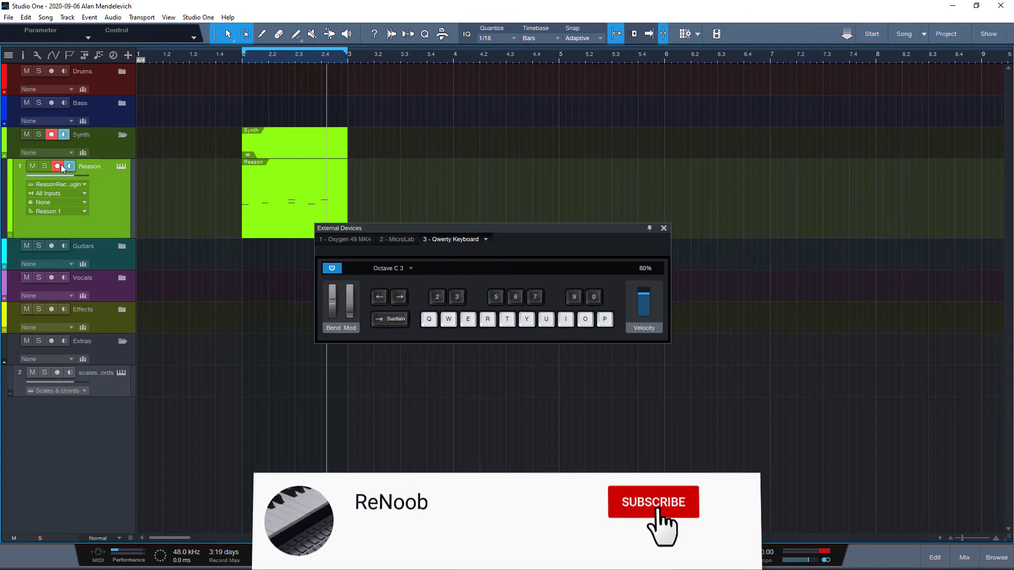
click(652, 502)
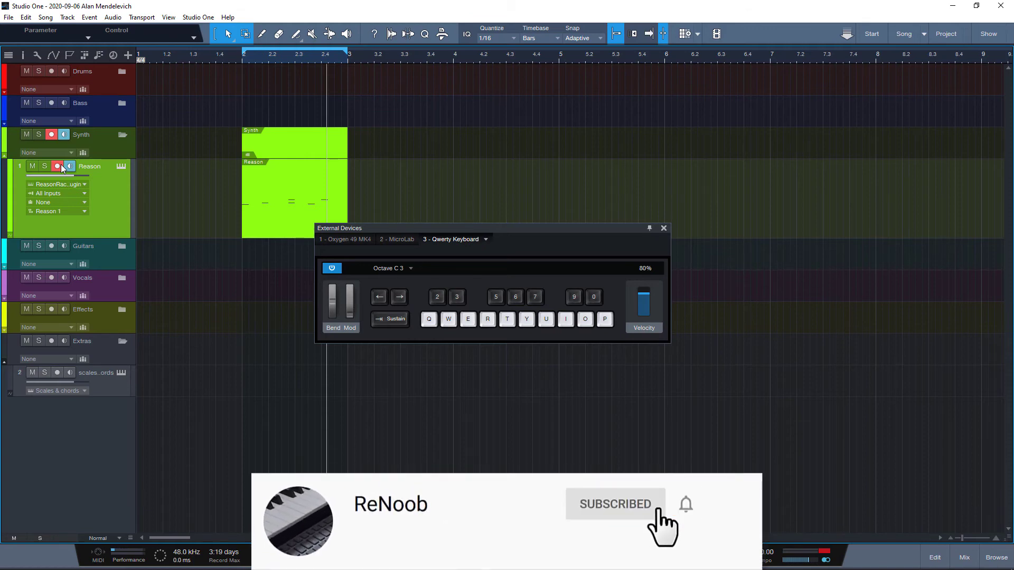
mouse_move(687, 508)
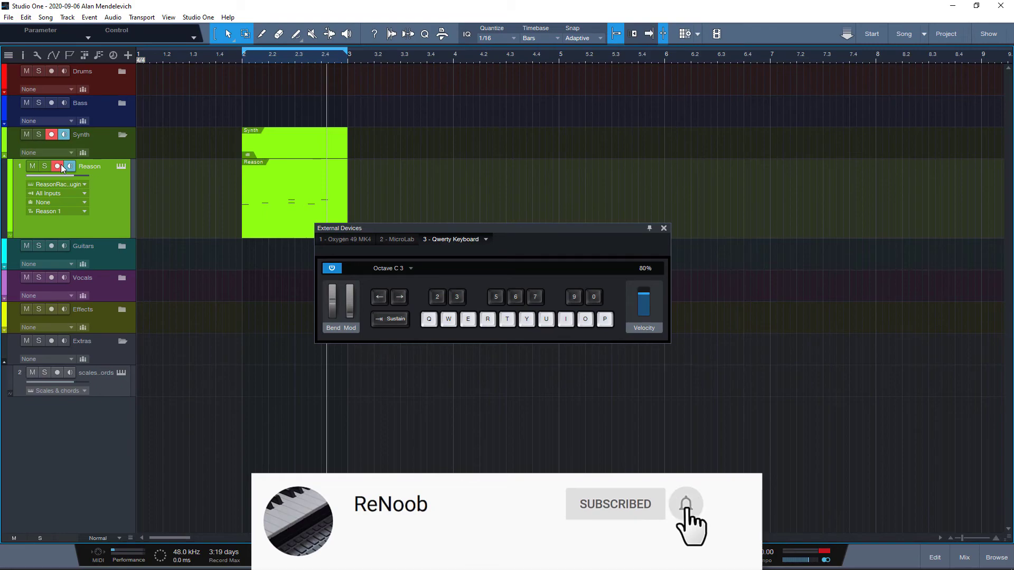